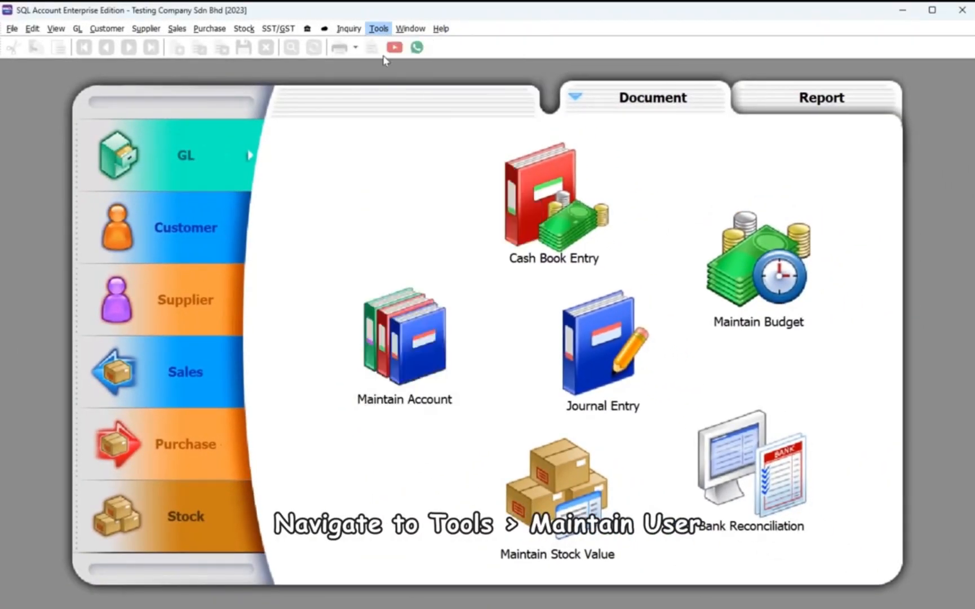
# Edit the ADMIN user in Maintain User and start entering its Google Open ID
pyautogui.click(378, 29)
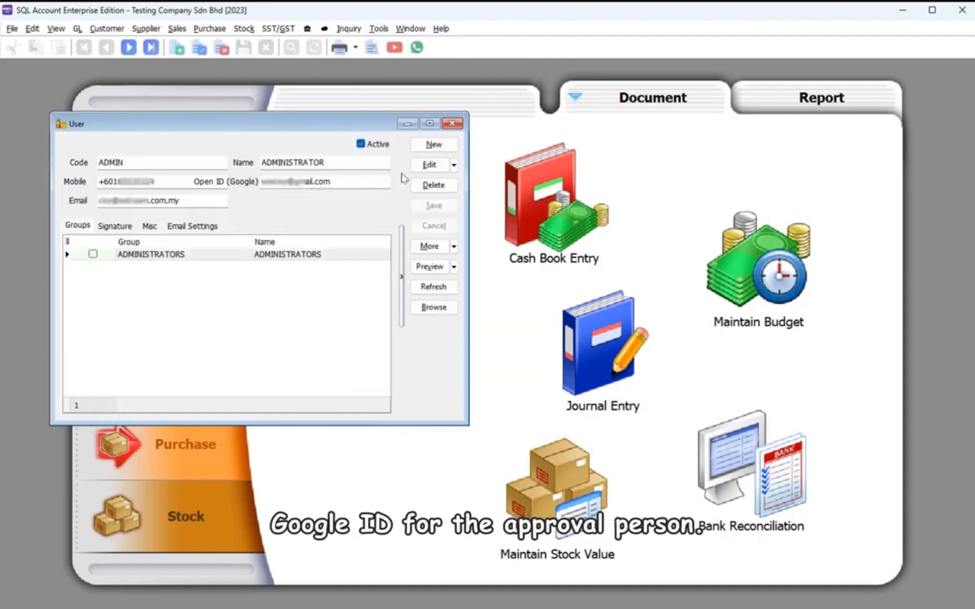
pyautogui.click(324, 181)
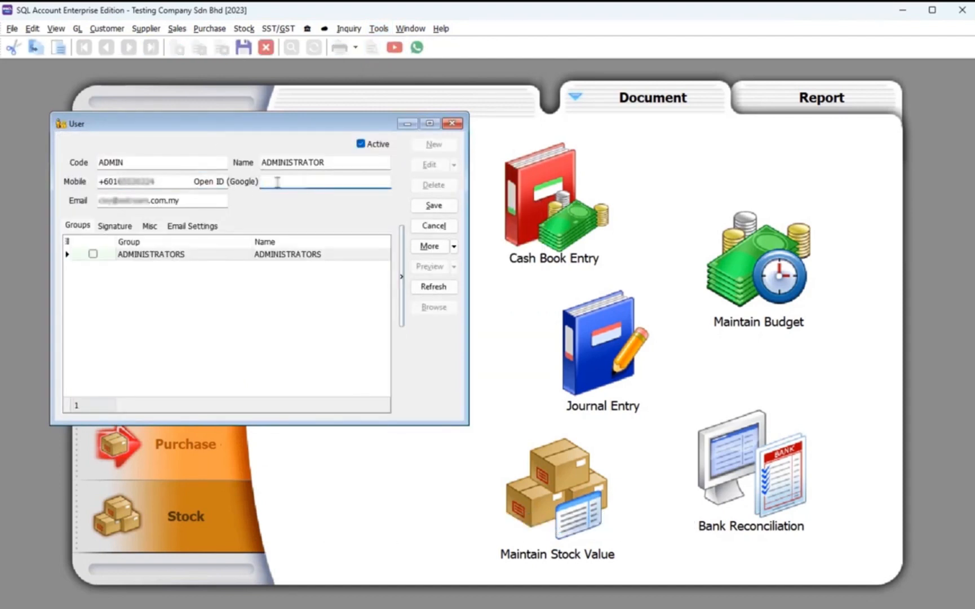
pyautogui.click(192, 225)
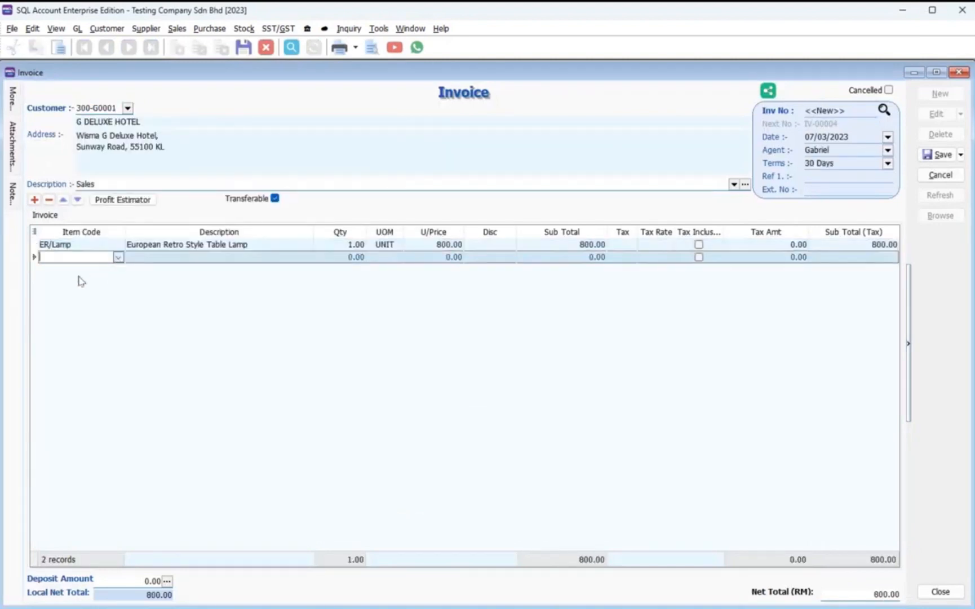
# Save the over-limit invoice and request online approval from both approvers via WhatsApp
pyautogui.click(940, 154)
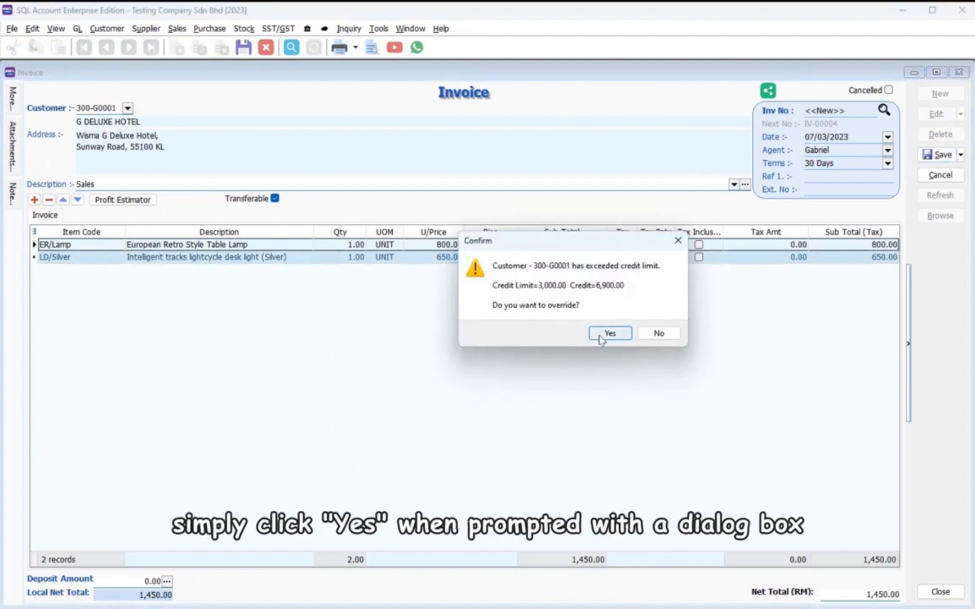
pyautogui.click(609, 333)
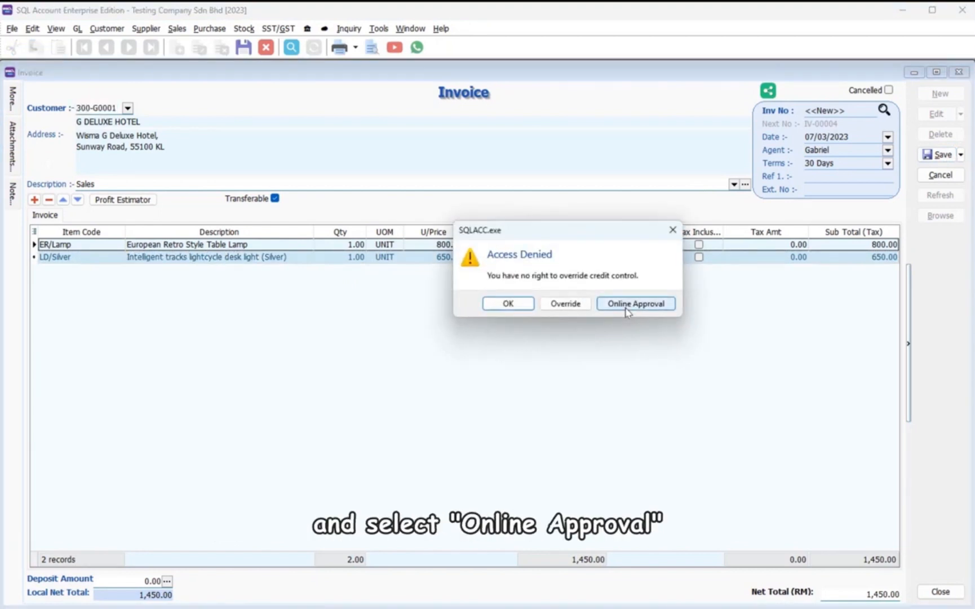
pyautogui.click(634, 304)
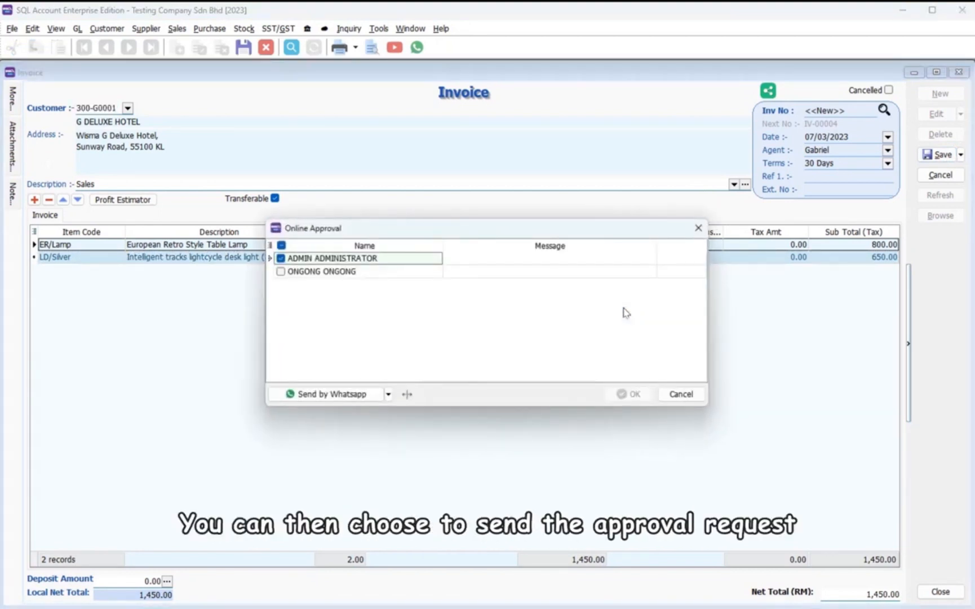
pyautogui.click(281, 271)
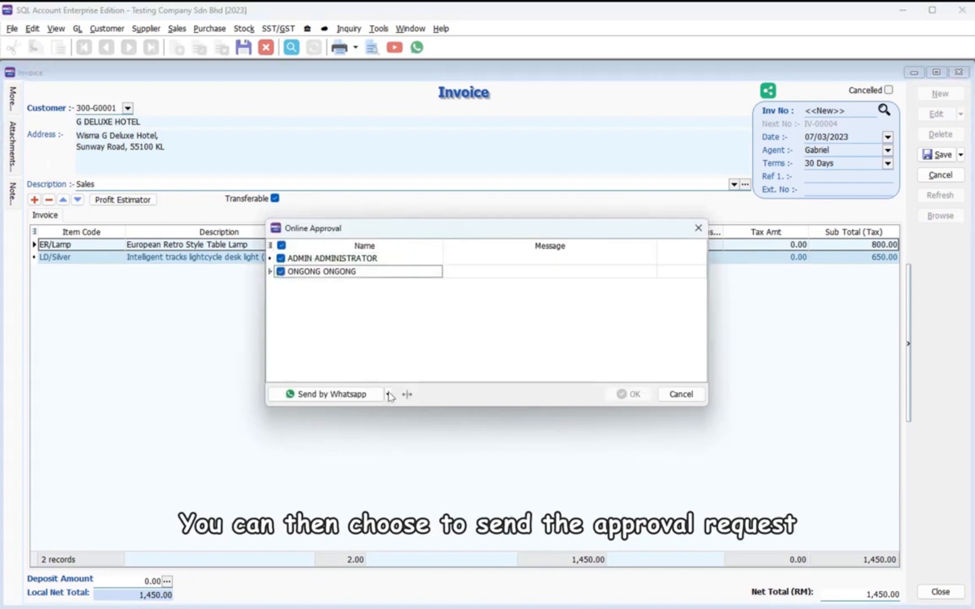
pyautogui.click(387, 394)
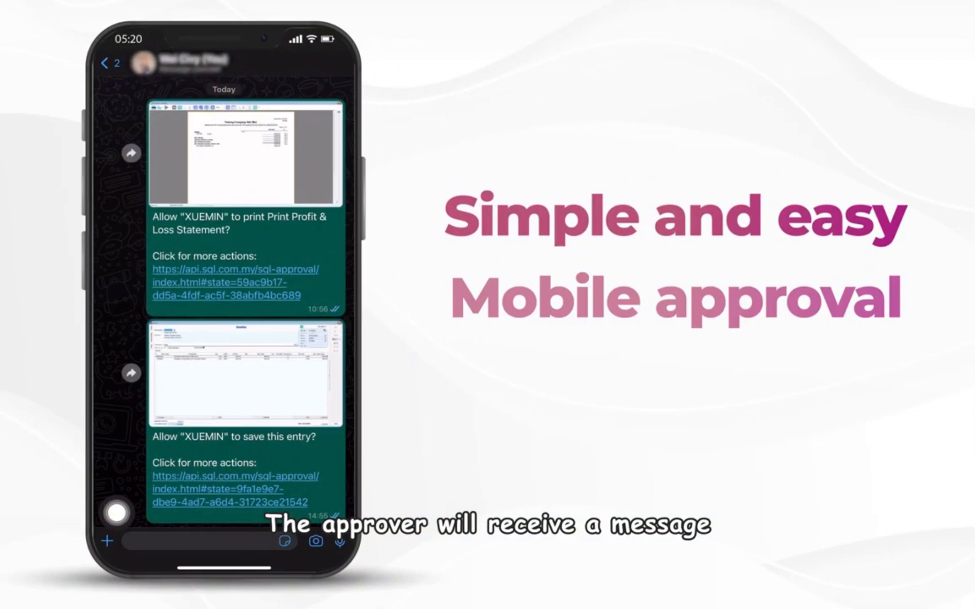
# Open the WhatsApp approval link and type the reply reason 'Ok for approv'
pyautogui.click(235, 482)
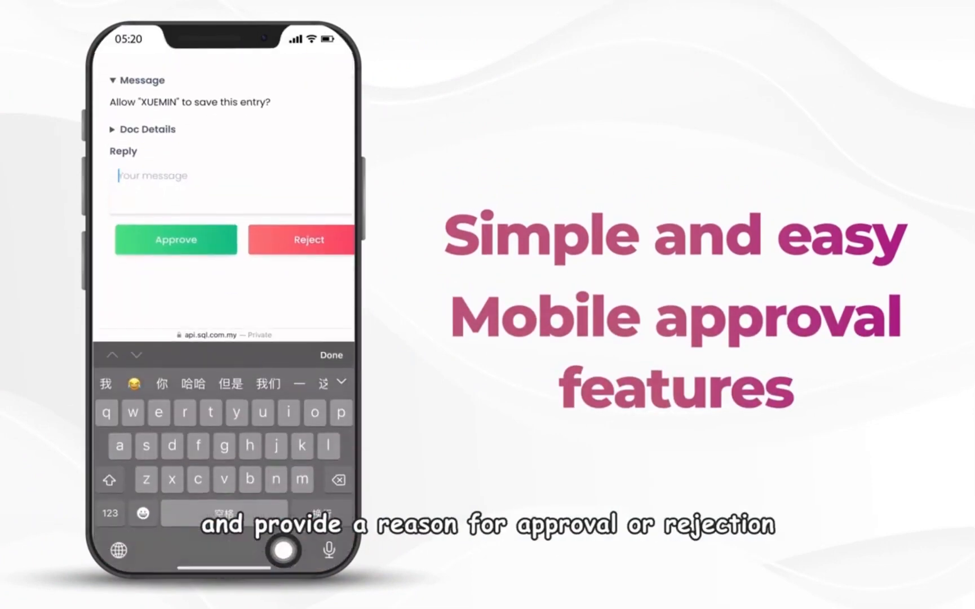
pyautogui.write('Ok for approv')
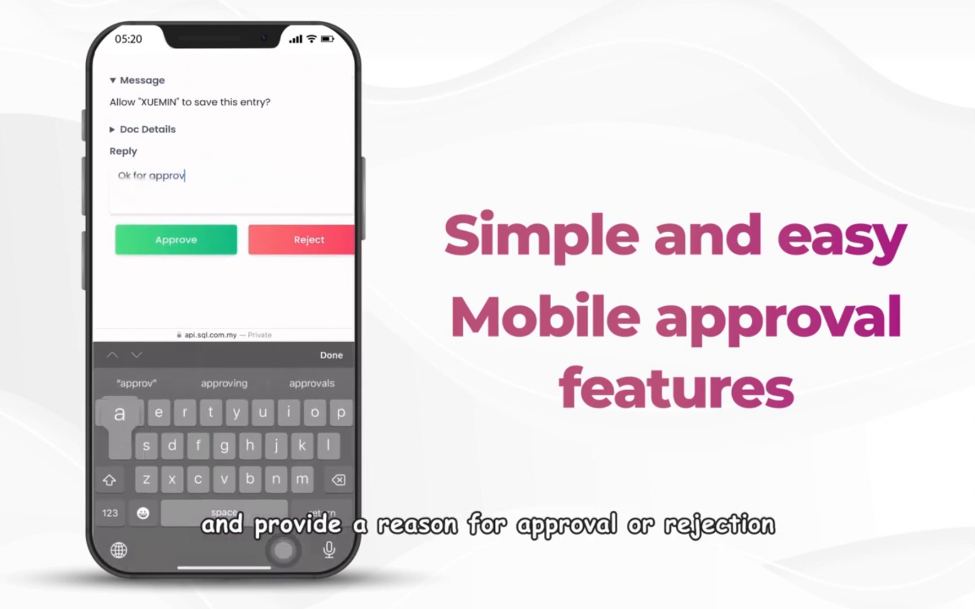